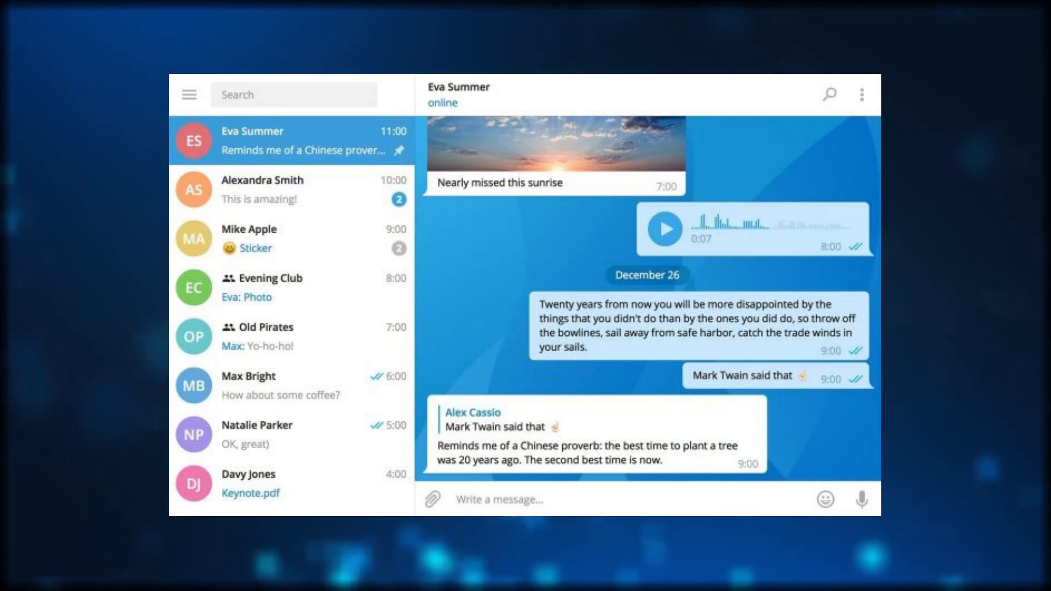
left_click(824, 499)
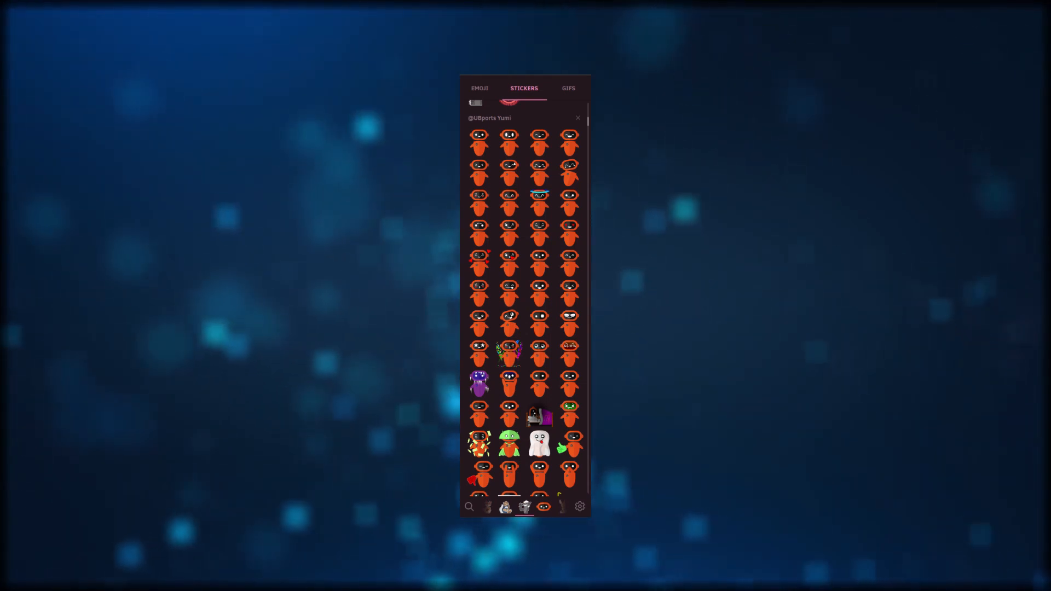
left_click(578, 117)
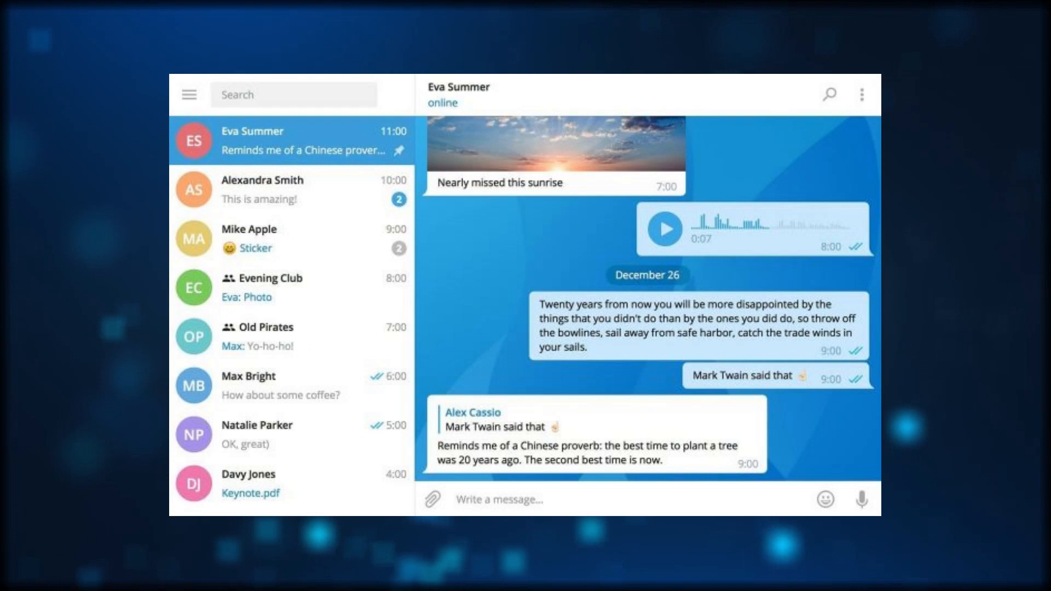